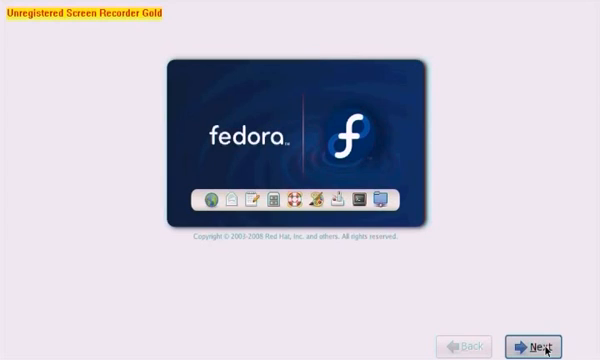
Pass the welcome screen and confirm the United Kingdom keyboard layout.
{"action": "left_click", "coordinate": [550, 346]}
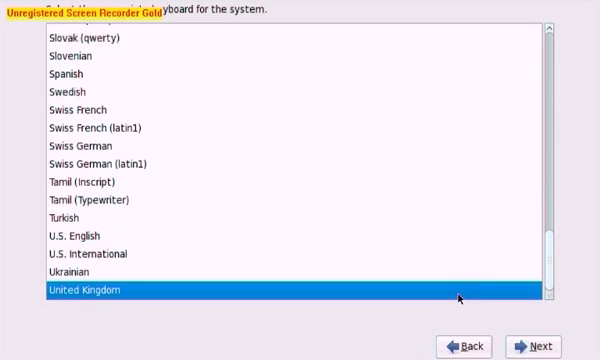
{"action": "left_click", "coordinate": [548, 346]}
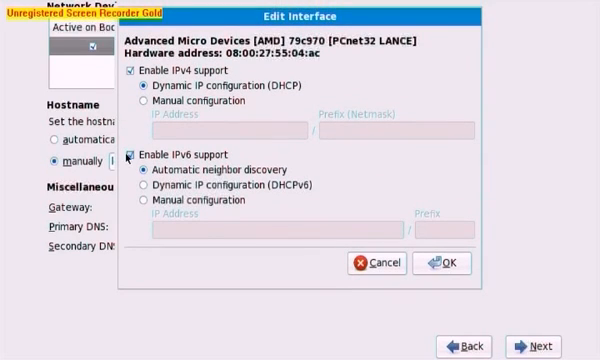
Disable IPv6 on eth0, set hostname 'webserver' and enter the gateway address.
{"action": "left_click", "coordinate": [137, 156]}
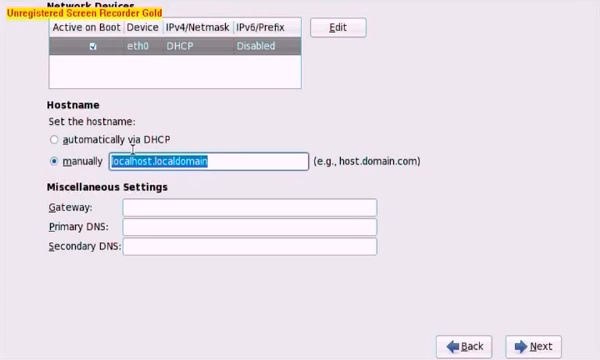
{"action": "type", "text": "webserver"}
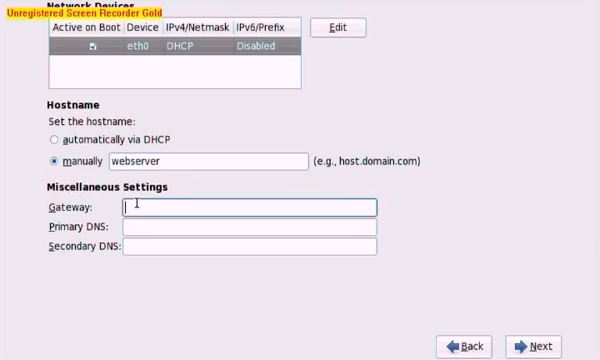
{"action": "type", "text": "192.1"}
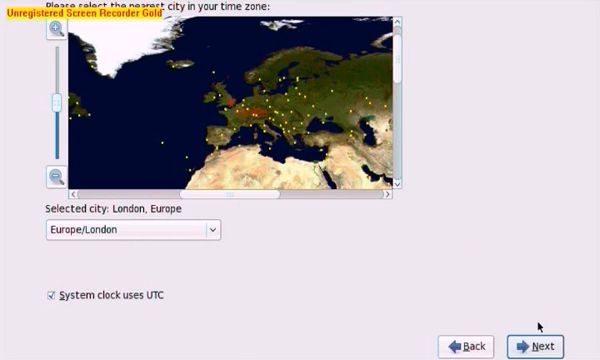
Confirm the London time zone, submit the root password and accept the weak-password warning.
{"action": "left_click", "coordinate": [539, 345]}
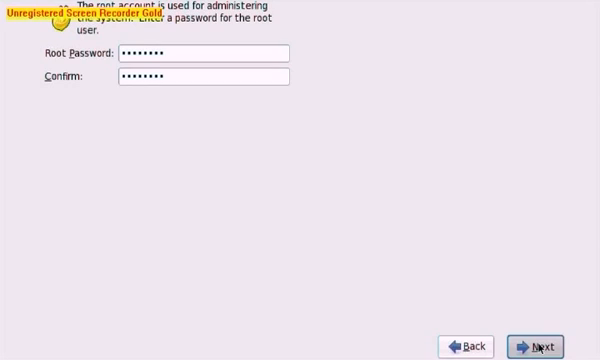
{"action": "left_click", "coordinate": [545, 342]}
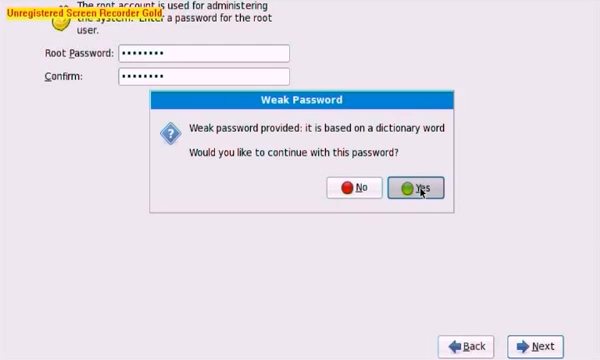
{"action": "left_click", "coordinate": [427, 188]}
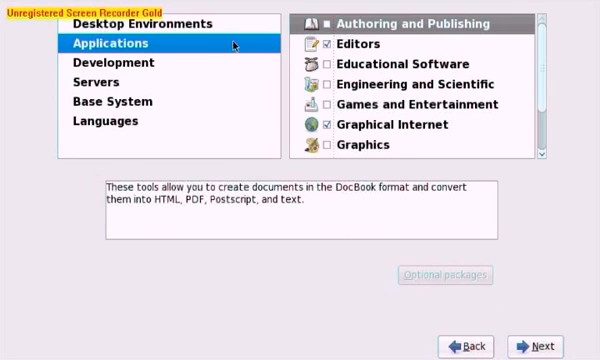
Scroll the Applications package groups and toggle the Sound and Video group.
{"action": "scroll", "scroll_direction": "down", "scroll_amount": 3}
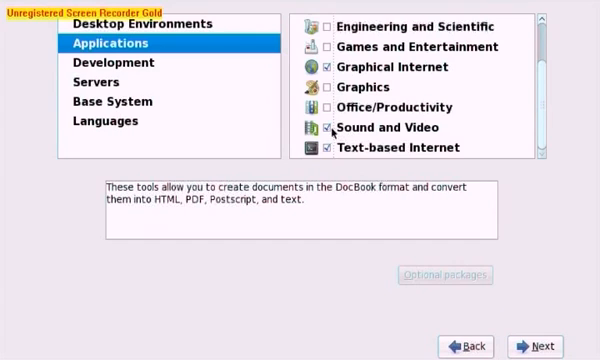
{"action": "left_click", "coordinate": [390, 127]}
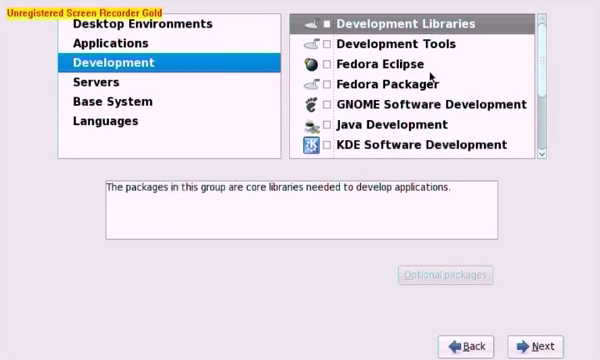
{"action": "scroll", "scroll_direction": "down", "scroll_amount": 3}
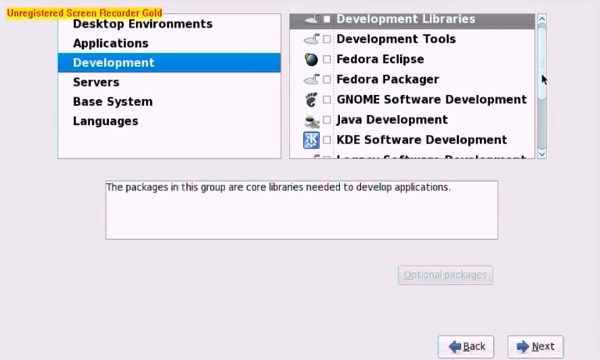
{"action": "scroll", "scroll_direction": "down", "scroll_amount": 3}
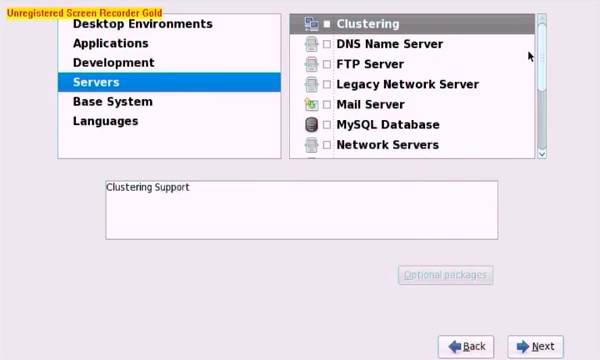
Review the Servers and Base System groups, toggling the System Tools group.
{"action": "scroll", "scroll_direction": "down", "scroll_amount": 3}
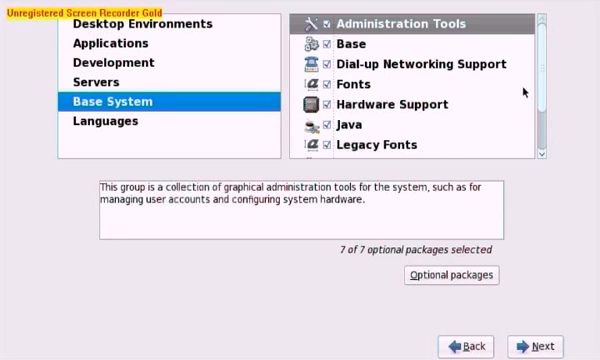
{"action": "mouse_move", "coordinate": [323, 67]}
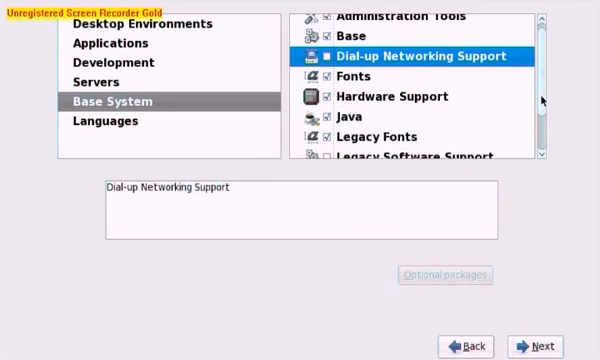
{"action": "scroll", "scroll_direction": "down", "scroll_amount": 3}
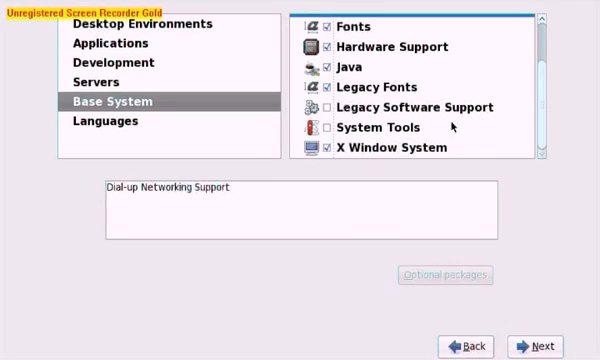
{"action": "left_click", "coordinate": [375, 127]}
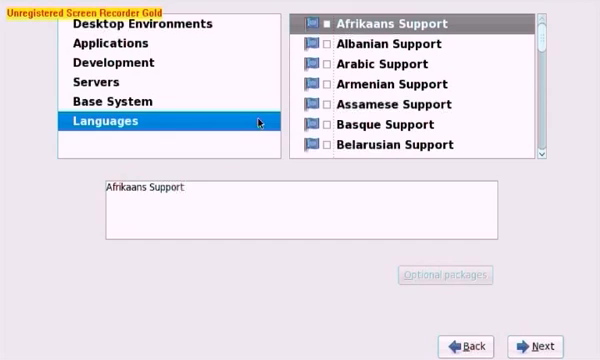
{"action": "mouse_move", "coordinate": [510, 300]}
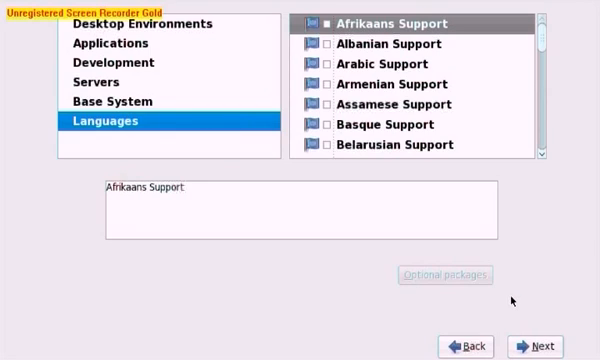
Check dependencies, install the selected packages, and reboot when installation finishes.
{"action": "left_click", "coordinate": [539, 346]}
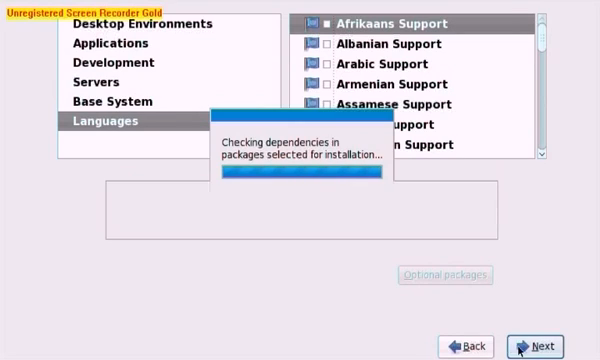
{"action": "left_click", "coordinate": [544, 346]}
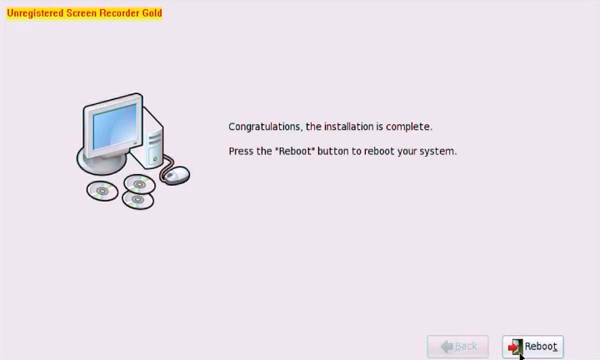
{"action": "left_click", "coordinate": [536, 342]}
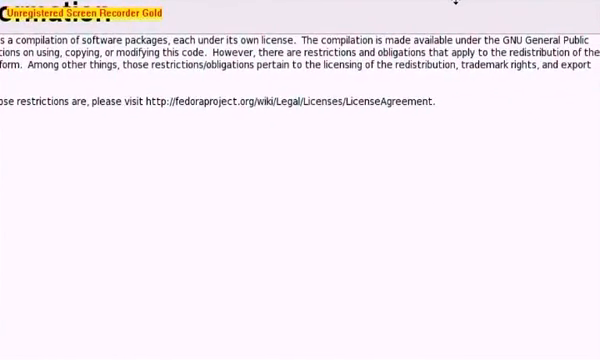
Scroll through the License Information text.
{"action": "scroll", "scroll_direction": "down", "scroll_amount": 3}
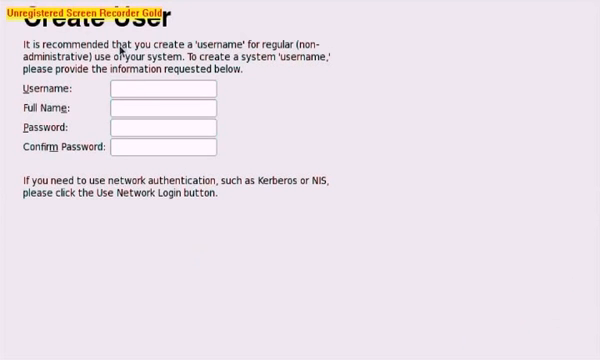
Enter the new user's details: username Klez, name Hunter, and password.
{"action": "left_click", "coordinate": [160, 89]}
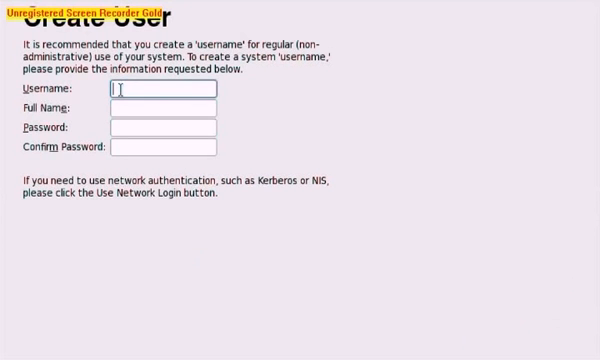
{"action": "type", "text": "Klez"}
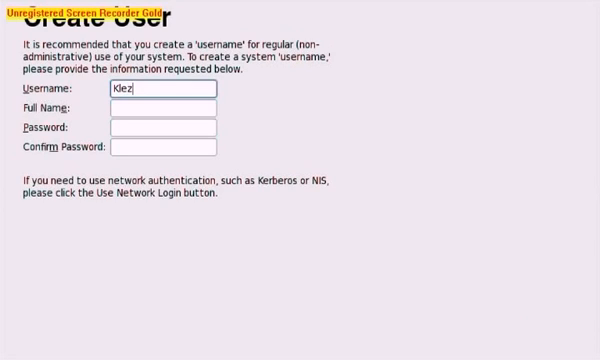
{"action": "type", "text": "Hunter"}
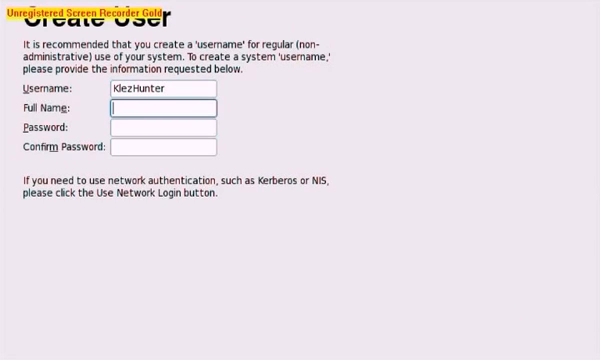
{"action": "type", "text": "Mr"}
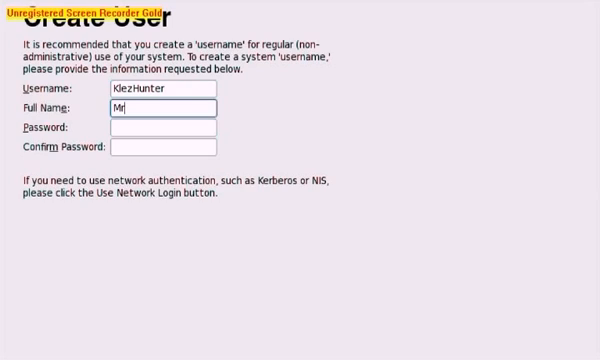
{"action": "type", "text": "Klez"}
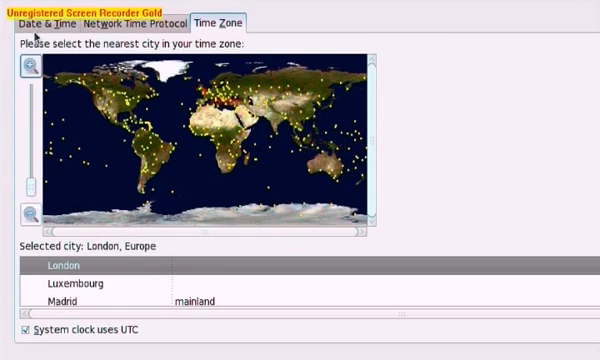
Accept the date and time settings and scroll through the Hardware Profile list.
{"action": "left_click", "coordinate": [36, 23]}
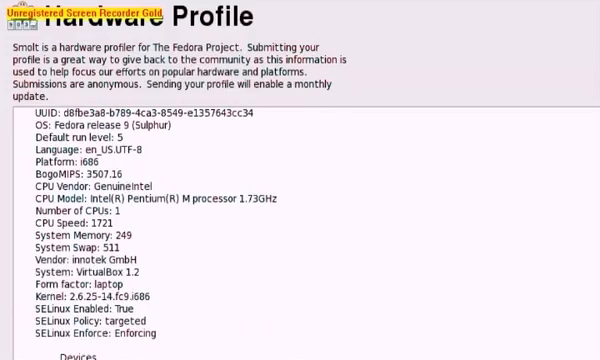
{"action": "scroll", "scroll_direction": "down", "scroll_amount": 3}
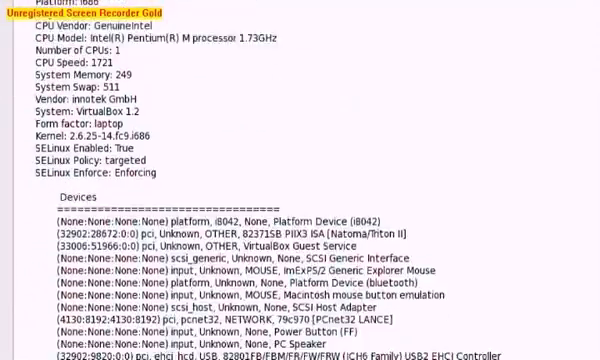
{"action": "scroll", "scroll_direction": "down", "scroll_amount": 3}
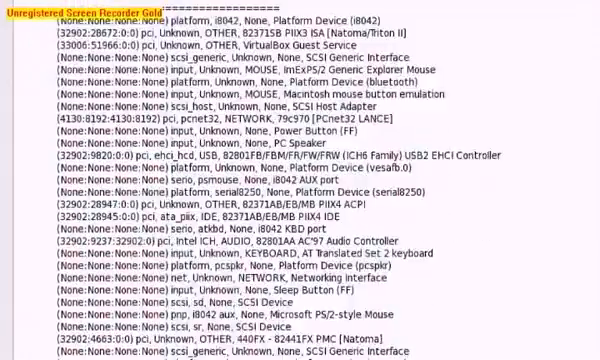
{"action": "scroll", "scroll_direction": "down", "scroll_amount": 3}
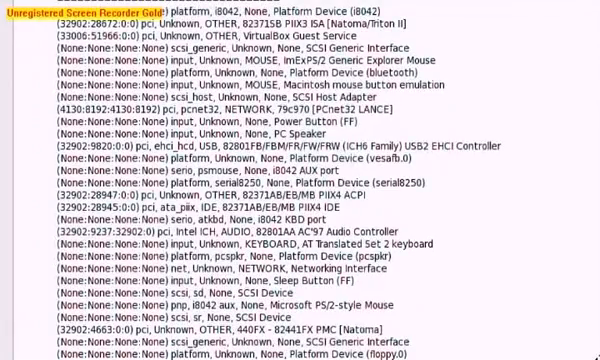
{"action": "scroll", "scroll_direction": "down", "scroll_amount": 3}
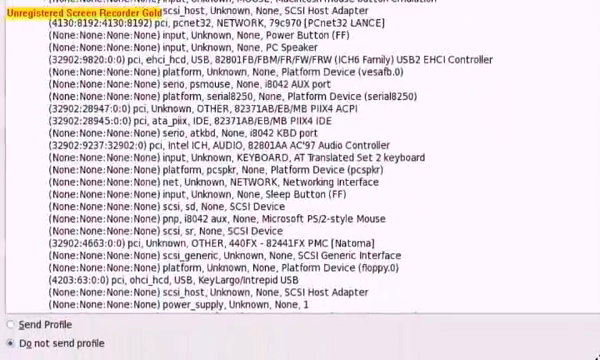